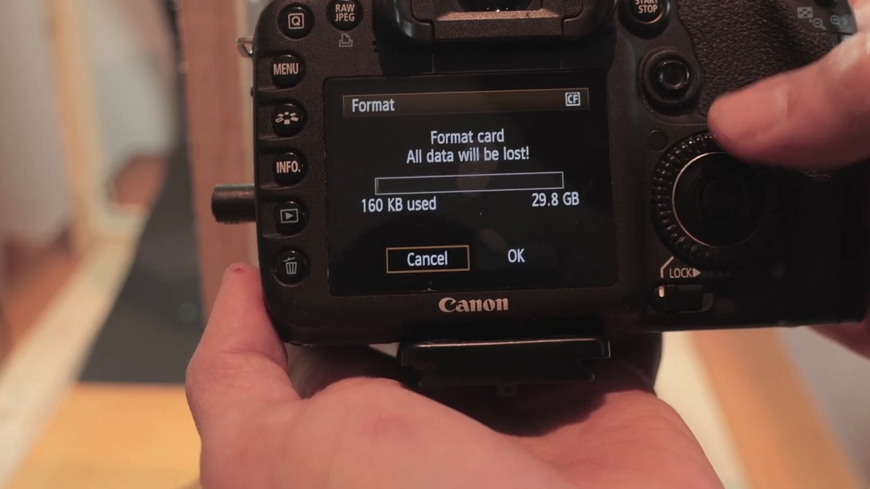
- Confirm OK on the Format card warning to start formatting the 29.8 GB card
click(515, 259)
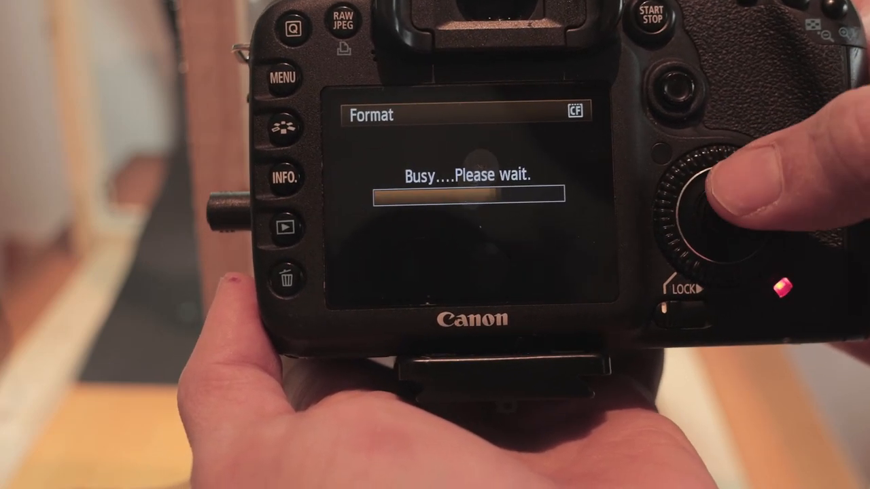